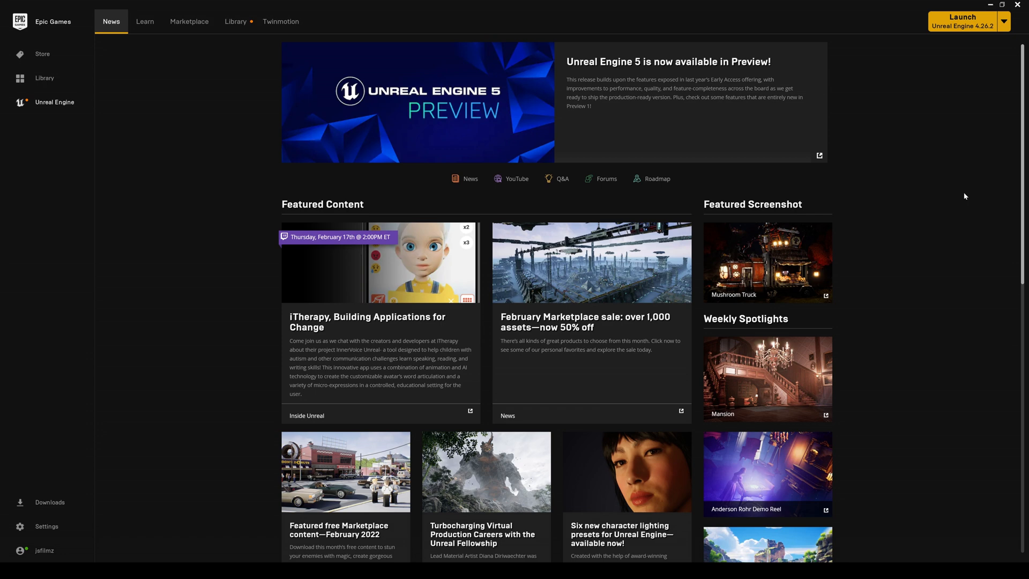
pyautogui.moveTo(900, 147)
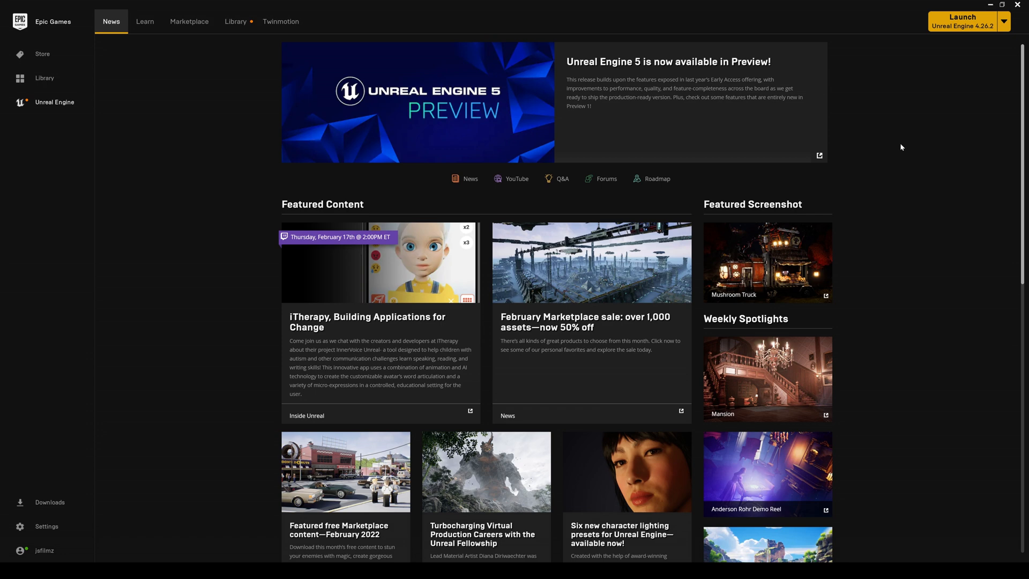
# - Open the Unreal Engine 5 Preview announcement in Firefox and scroll through the article
pyautogui.click(667, 62)
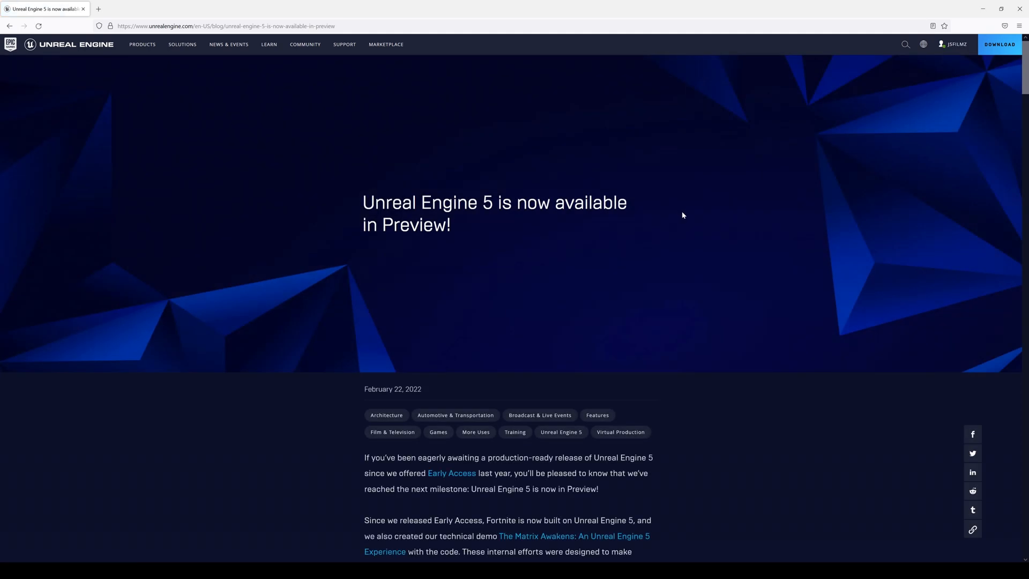
pyautogui.moveTo(760, 328)
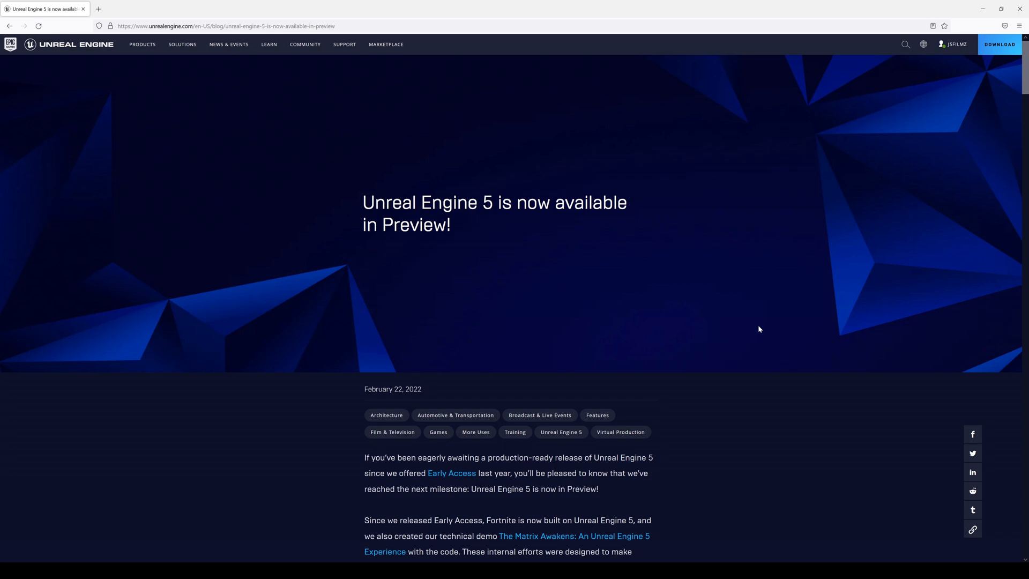
pyautogui.scroll(-3)
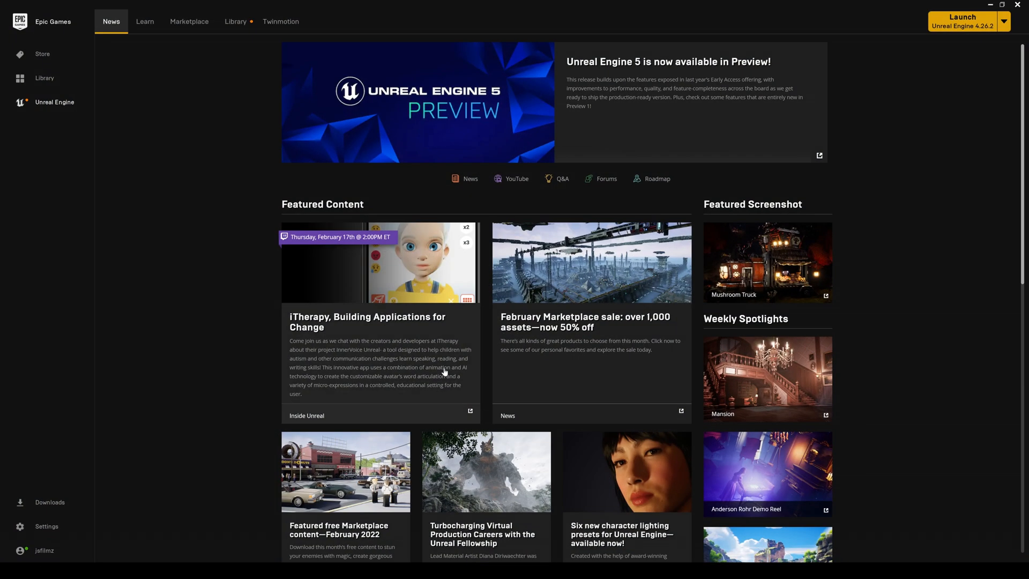
# - Add a new 5.0.0 Preview 1 engine version in the Launcher Library
pyautogui.click(234, 21)
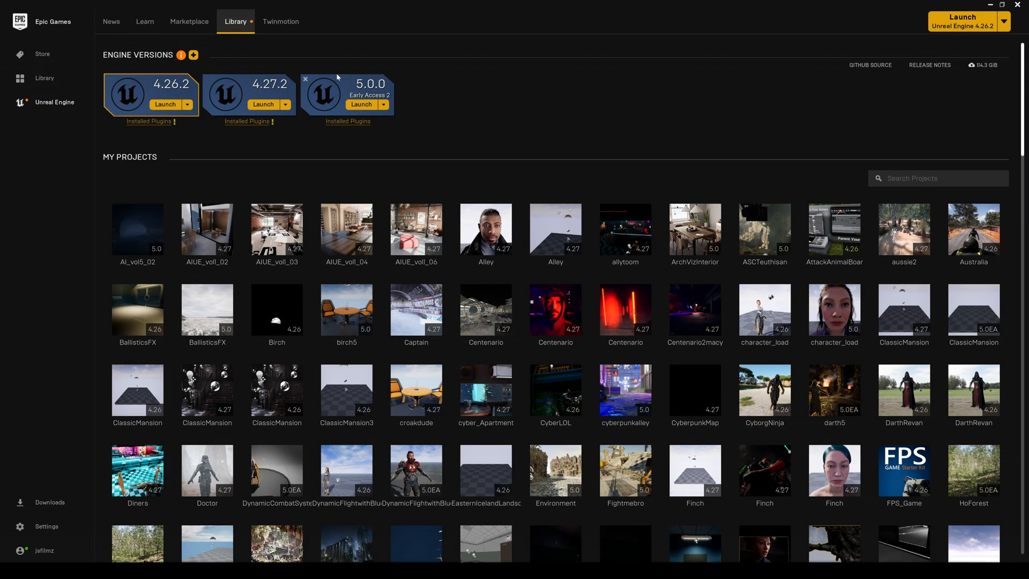
pyautogui.moveTo(181, 55)
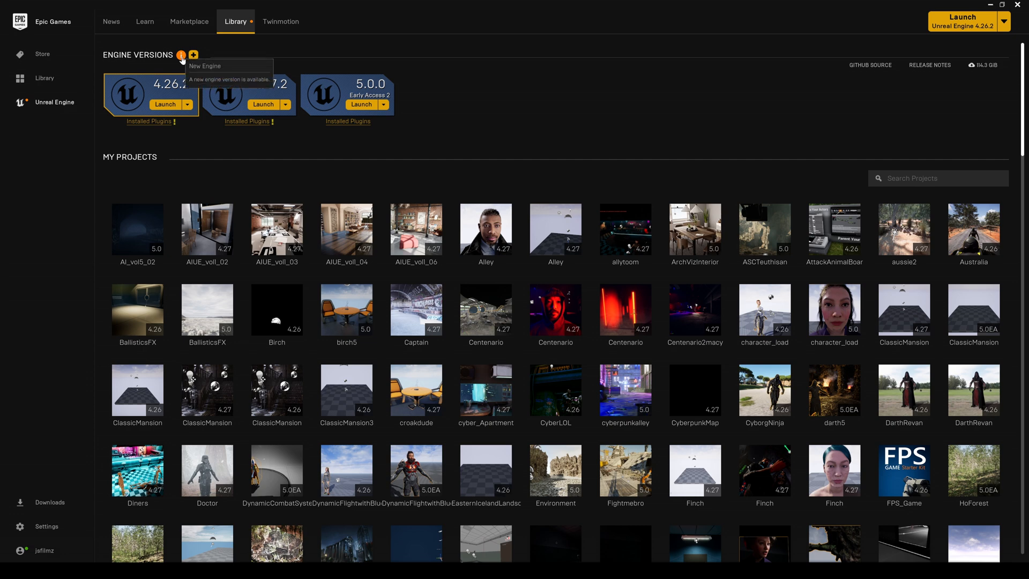
pyautogui.click(193, 55)
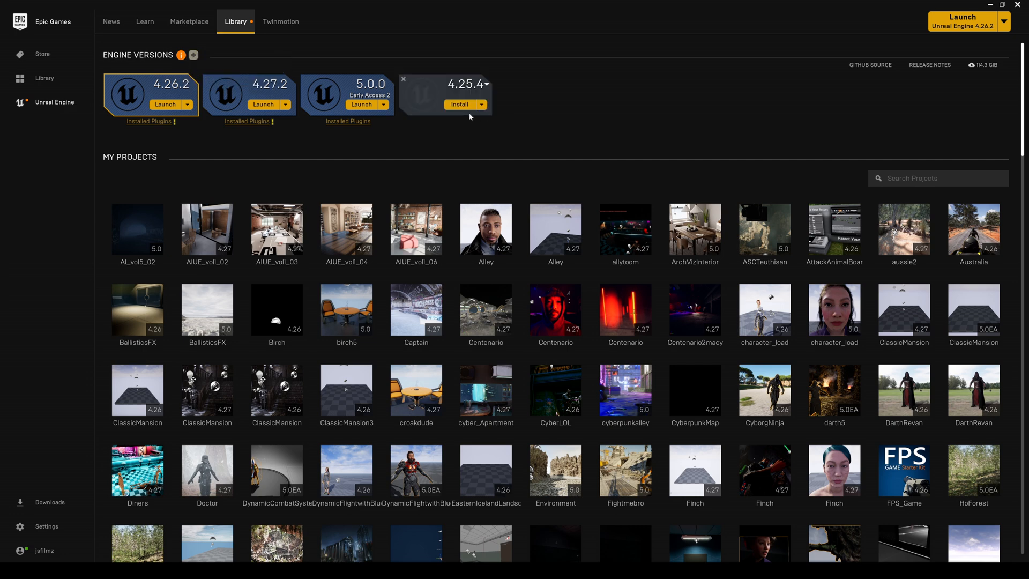
pyautogui.click(486, 86)
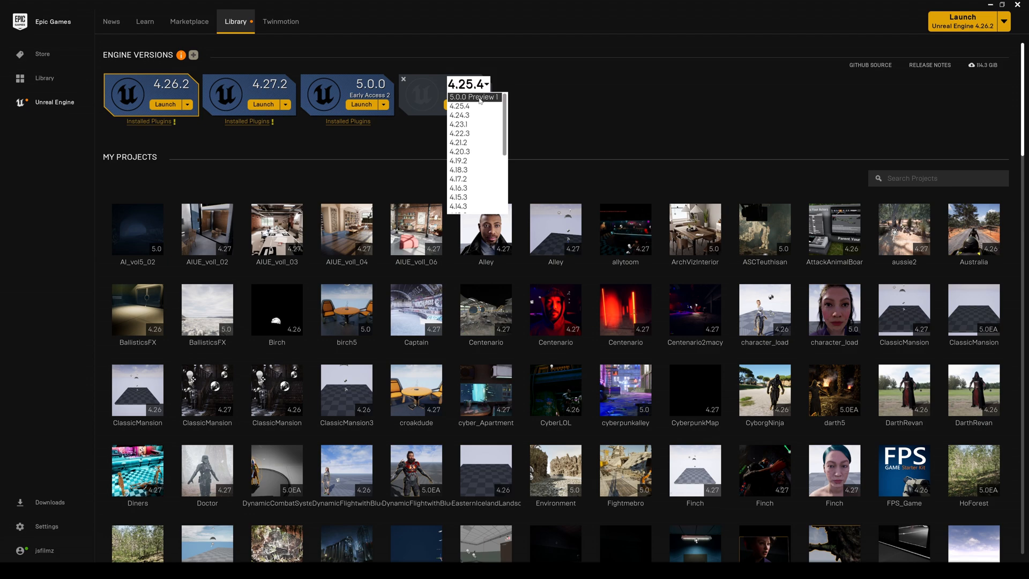
pyautogui.click(473, 97)
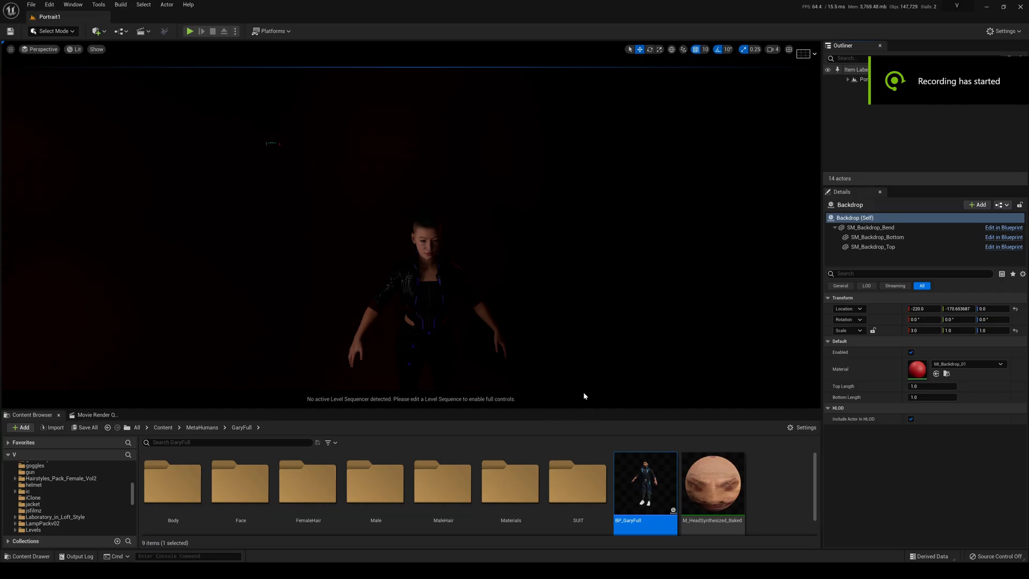
pyautogui.moveTo(461, 223)
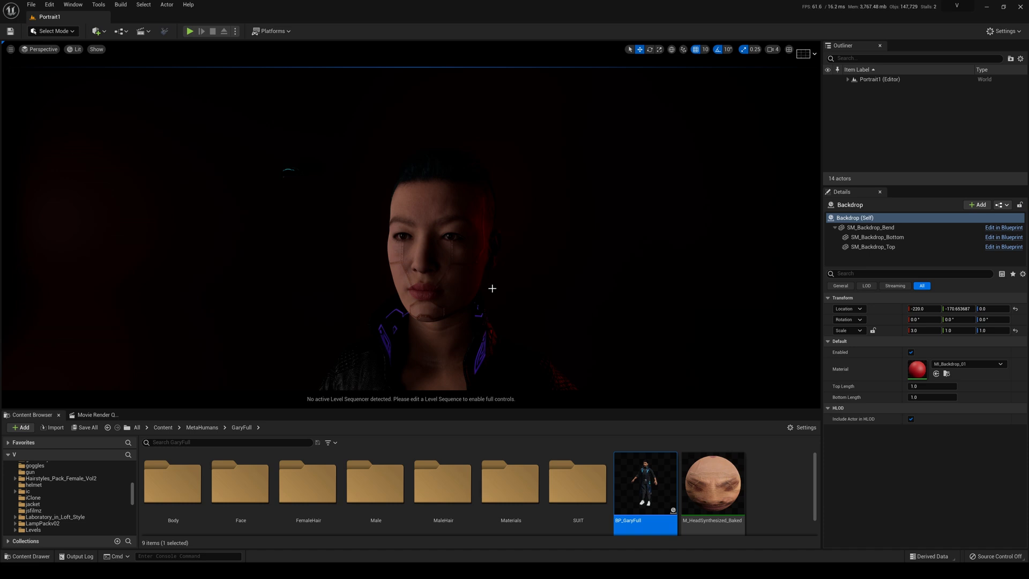
pyautogui.moveTo(466, 281)
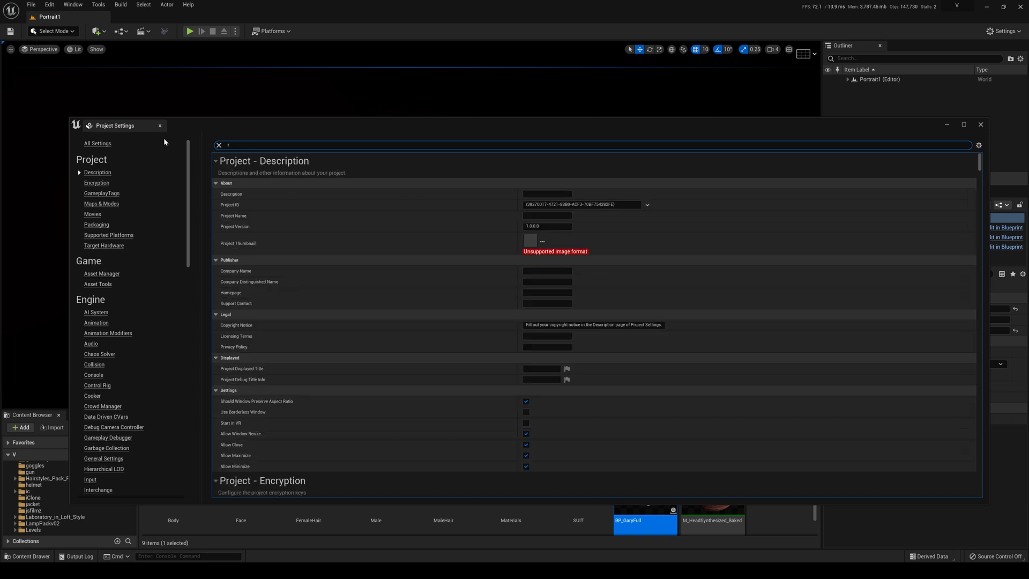
# - Search Project Settings for 'compute' to review Targeted RHIs, with Windows on DirectX 12
pyautogui.write('hi')
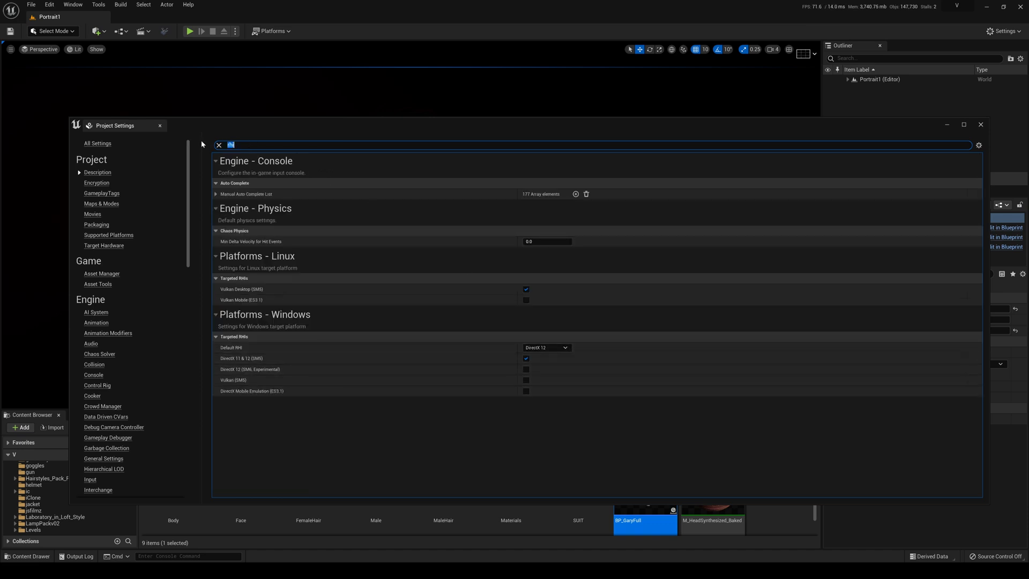
pyautogui.write('compute')
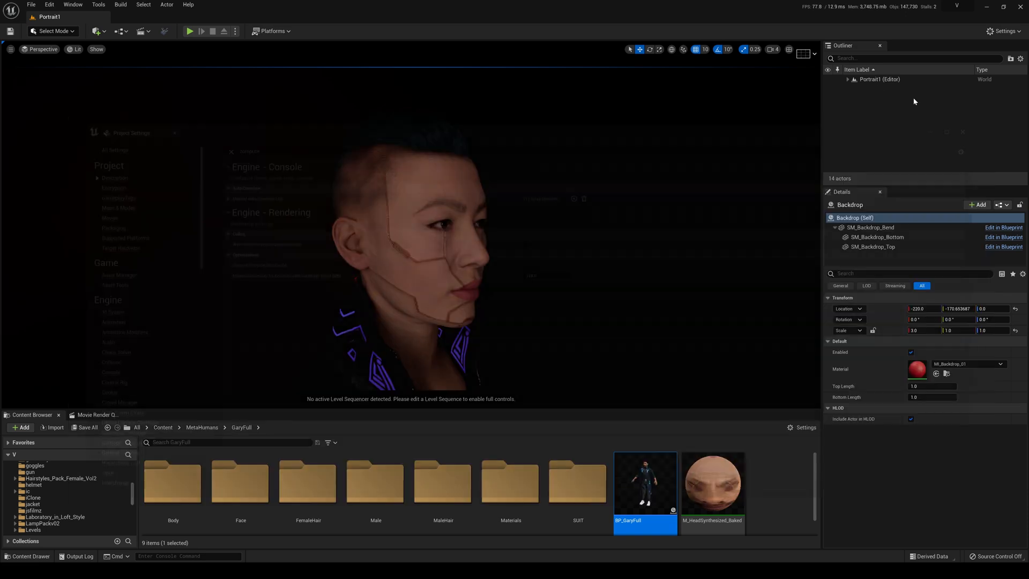
# - Expand Portrait1, set the viewport to Path Tracing, and select BP_Seiko
pyautogui.click(848, 79)
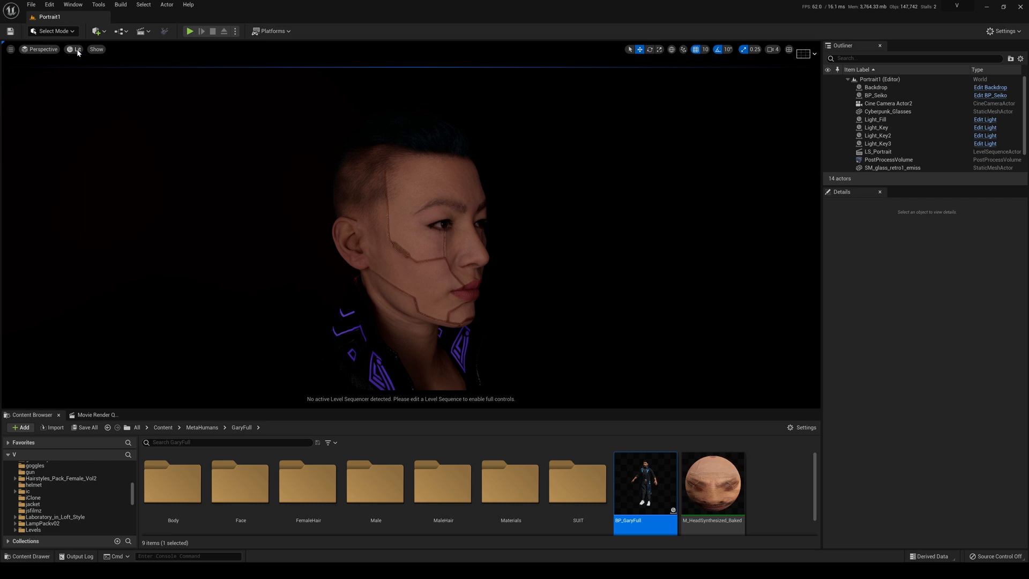
pyautogui.click(76, 49)
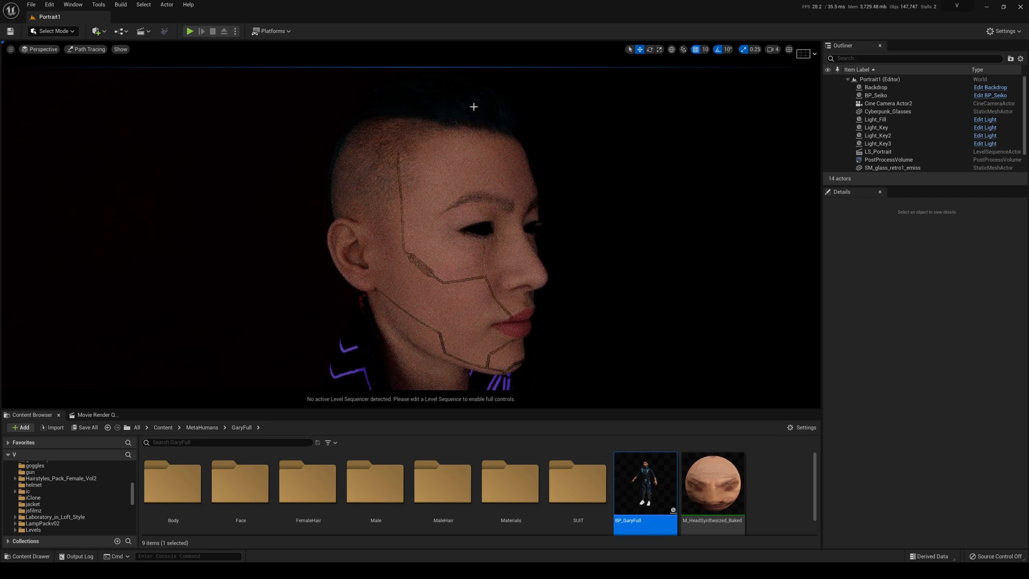
pyautogui.moveTo(479, 167)
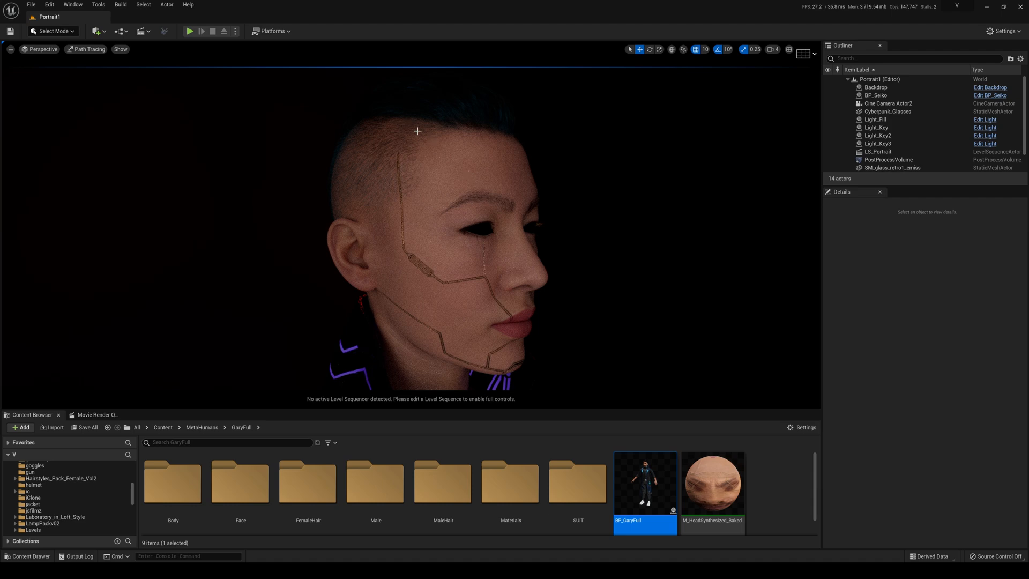
pyautogui.moveTo(427, 126)
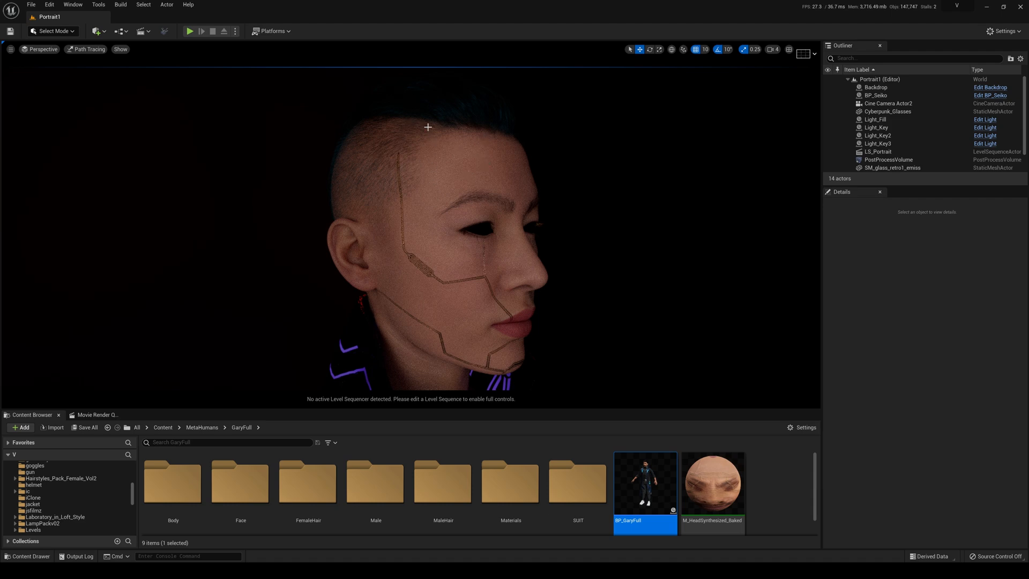
pyautogui.moveTo(468, 121)
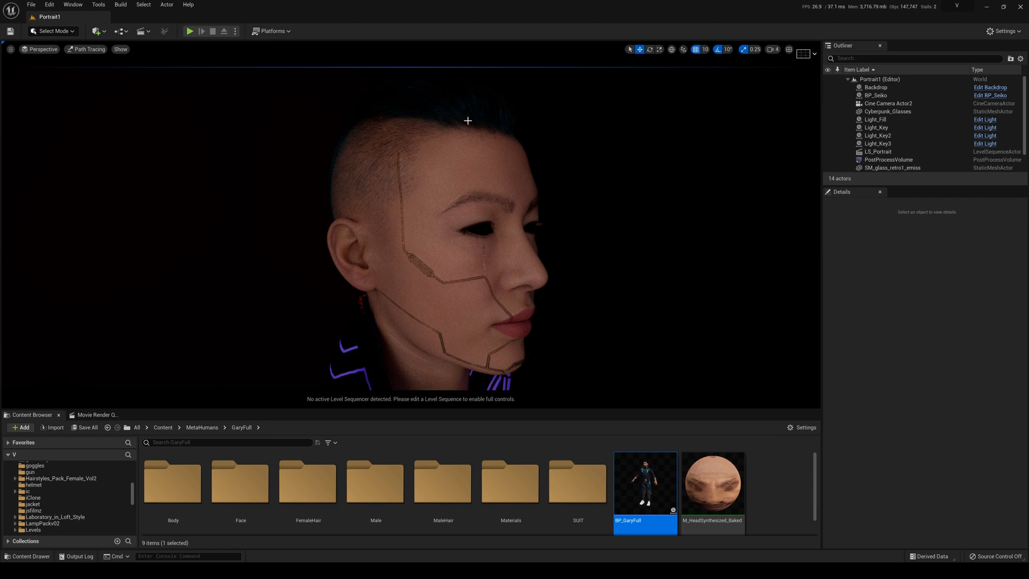
pyautogui.click(875, 95)
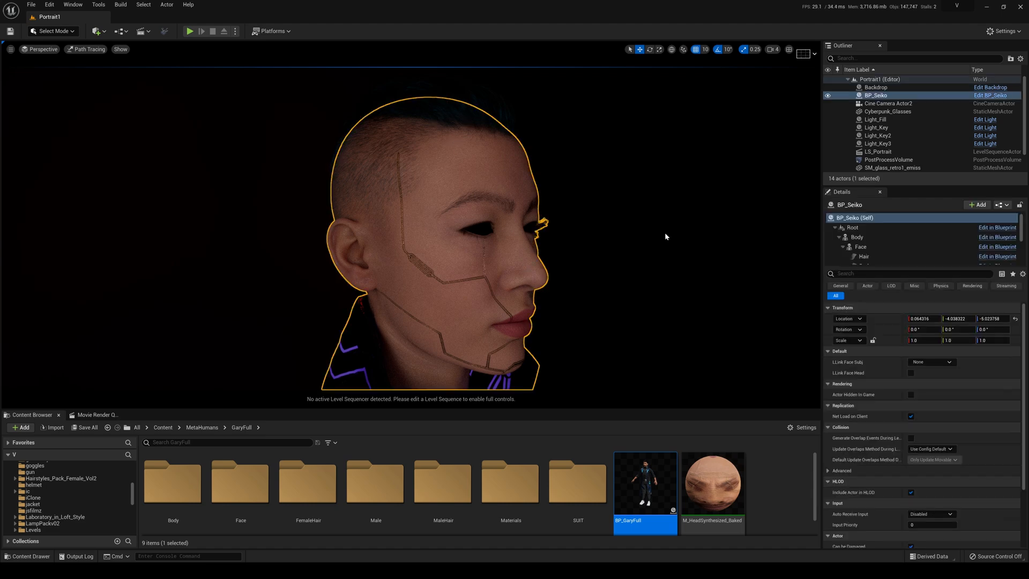
pyautogui.click(860, 246)
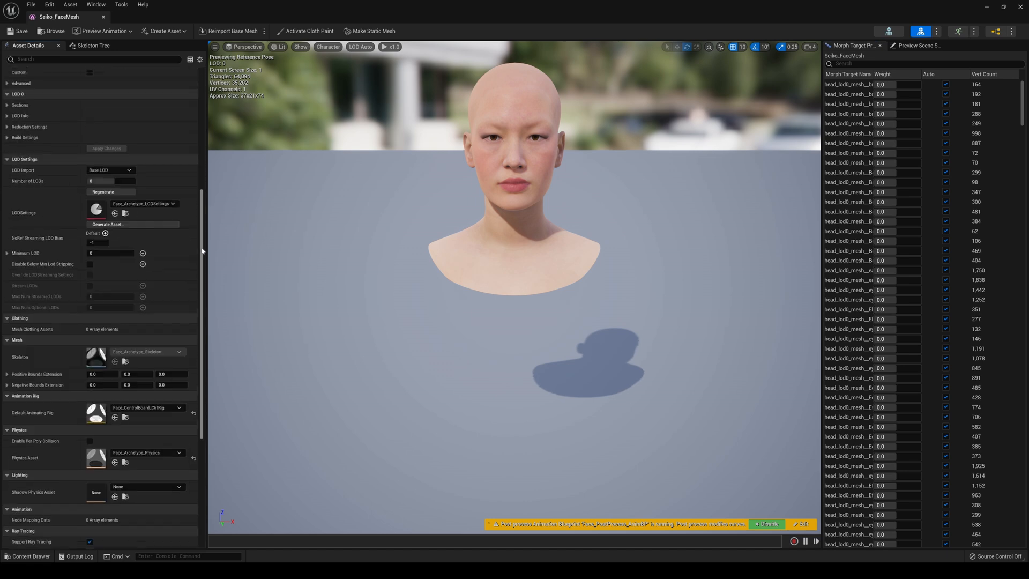
# - Disable Section 5 (M_EyeOcclusion) in Seiko_FaceMesh's Asset Details
pyautogui.scroll(-3)
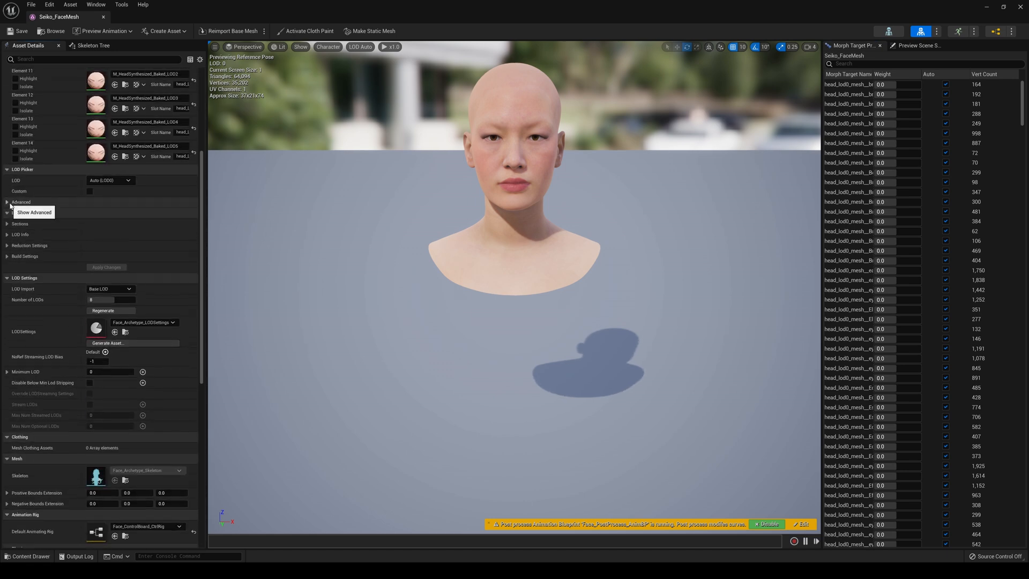
pyautogui.click(6, 223)
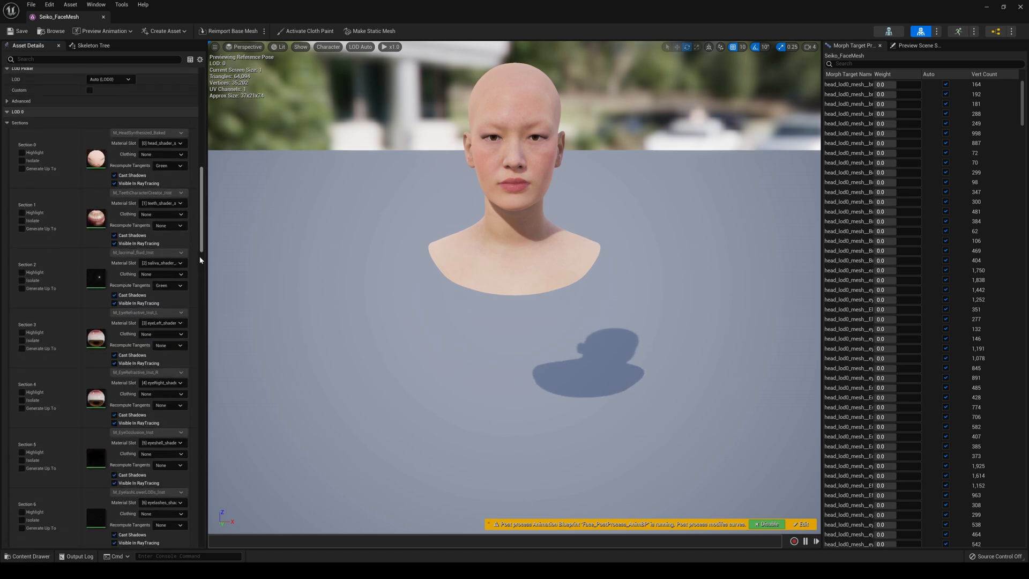
pyautogui.scroll(-3)
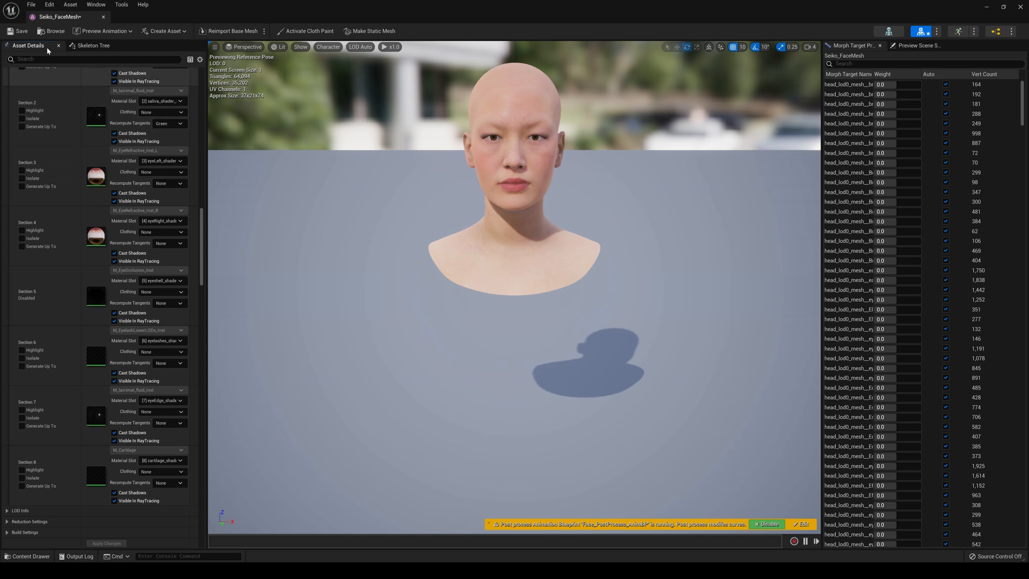
pyautogui.click(18, 31)
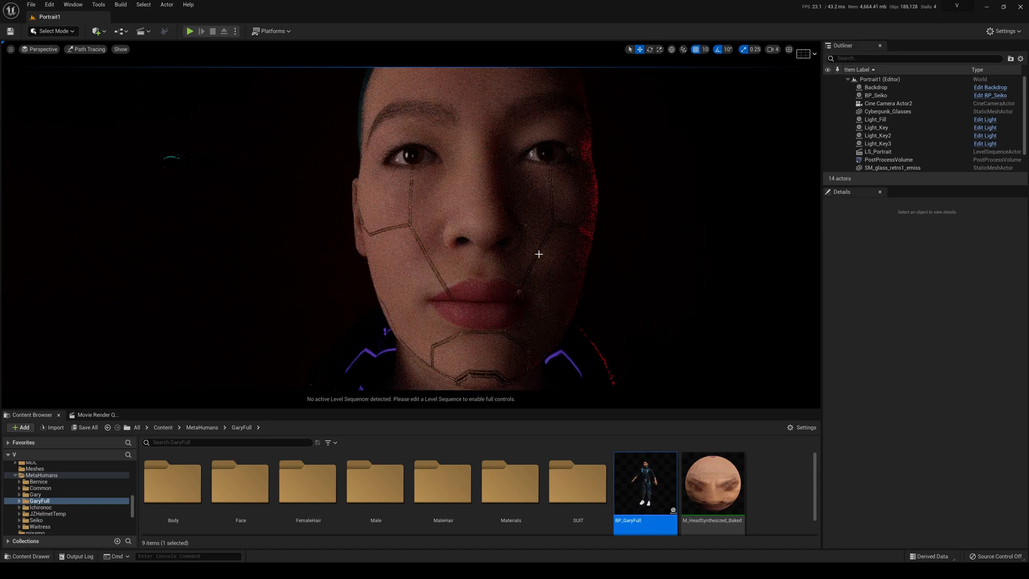
pyautogui.moveTo(428, 274)
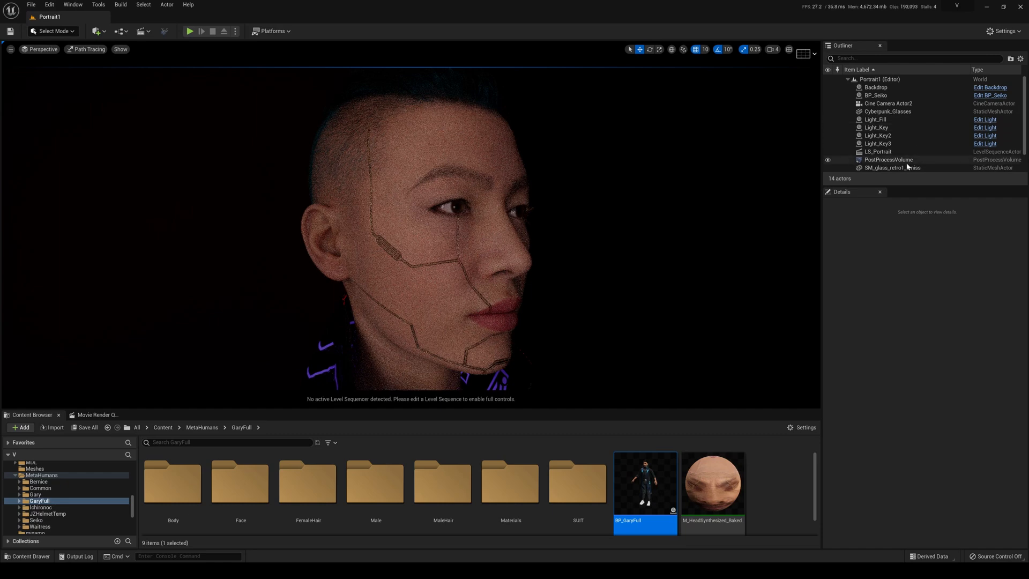
# - Select PostProcessVolume to view path tracing settings: 32 max bounces, 16384 samples per pixel
pyautogui.click(887, 160)
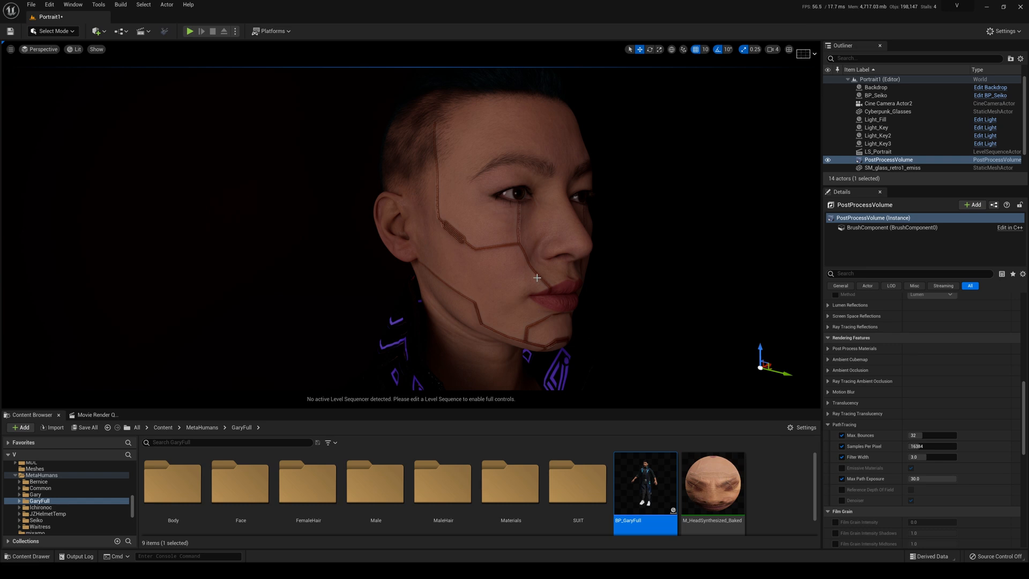
pyautogui.moveTo(573, 293)
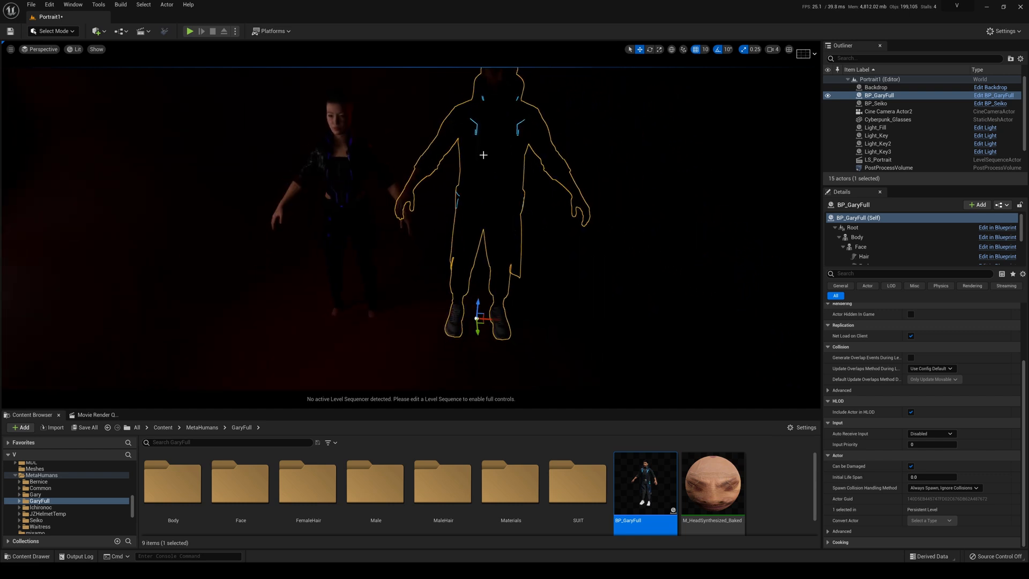
# - Select BP_Seiko, then BP_GaryFull, and show the level sequence creation options
pyautogui.click(877, 103)
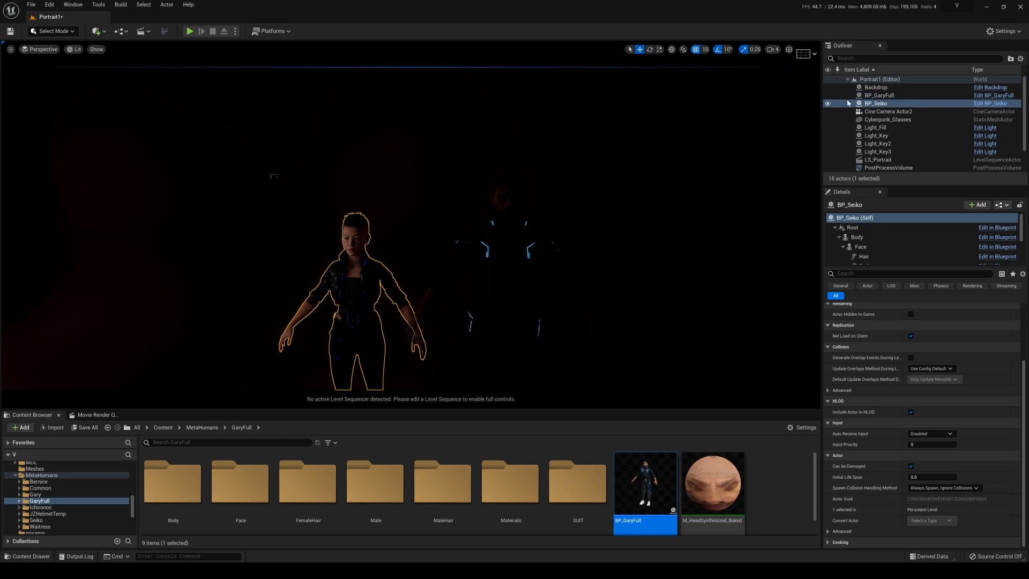
pyautogui.click(877, 96)
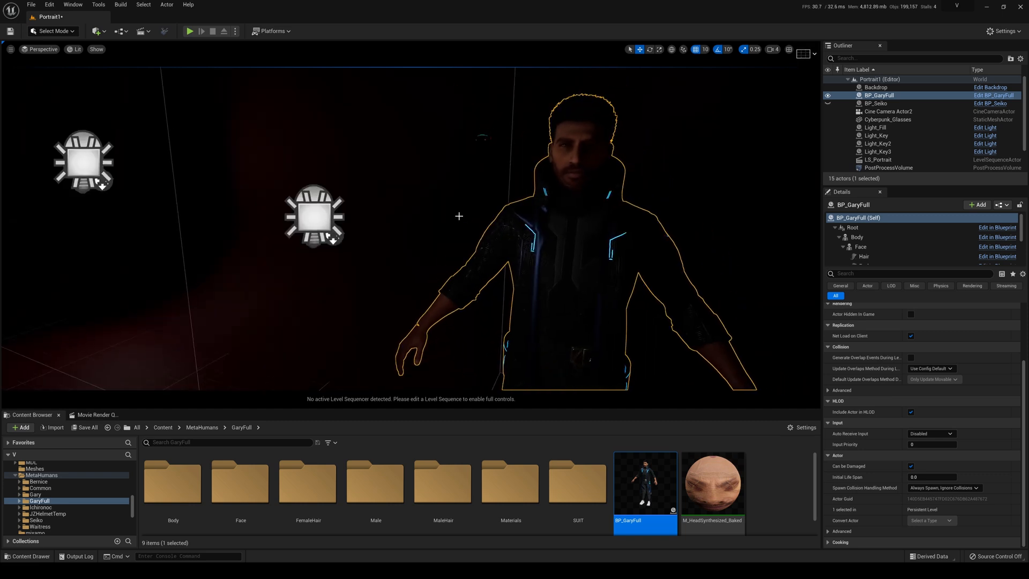
pyautogui.click(877, 135)
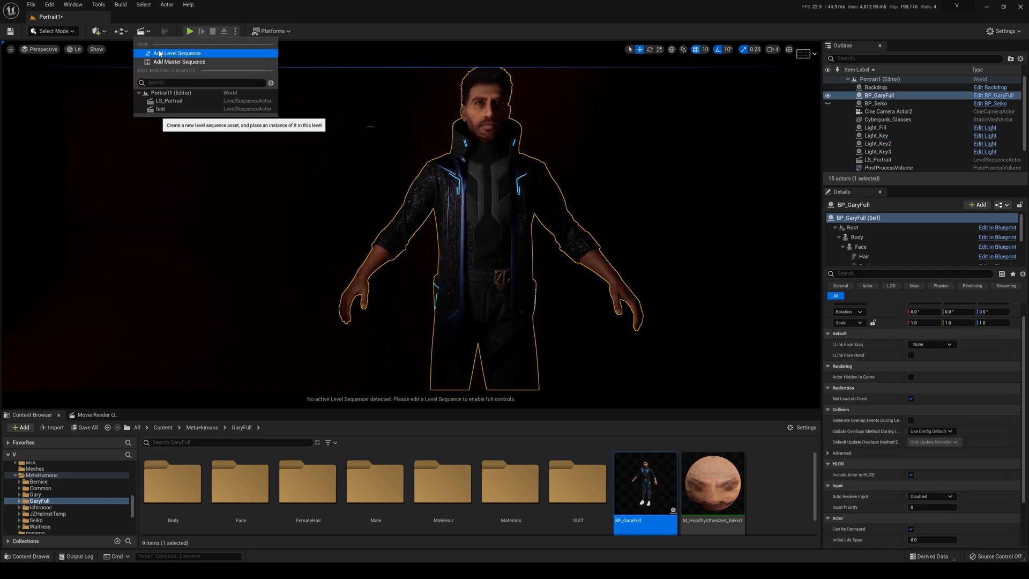
# - Create level sequence 'test2' and add BP_GaryFull as a track
pyautogui.click(178, 53)
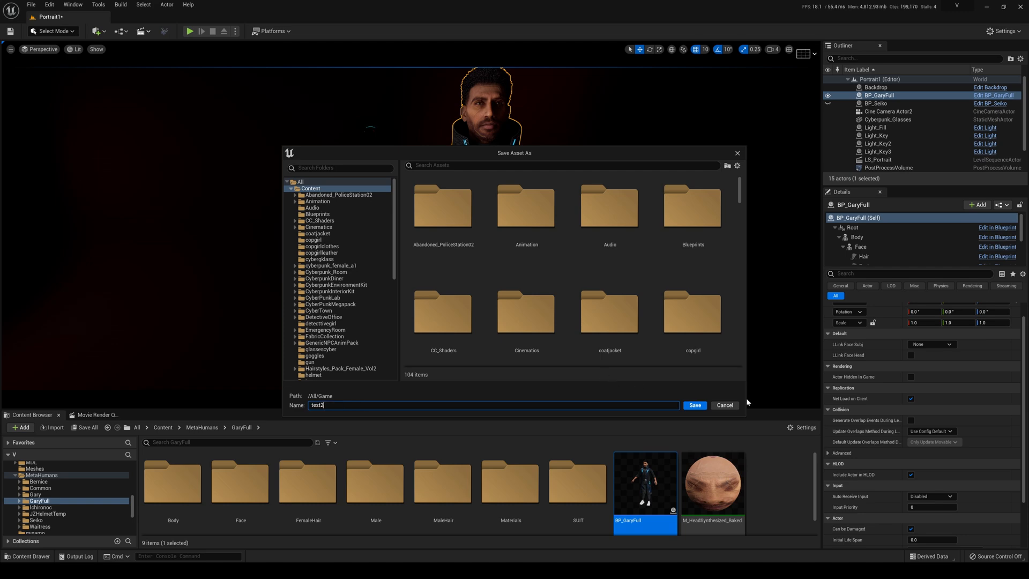
pyautogui.click(695, 405)
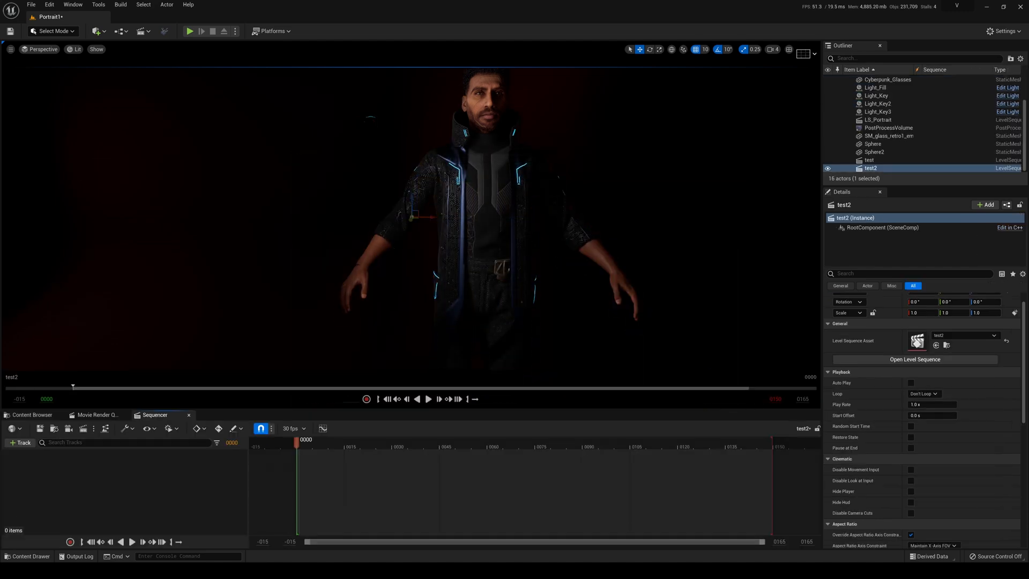
pyautogui.click(20, 442)
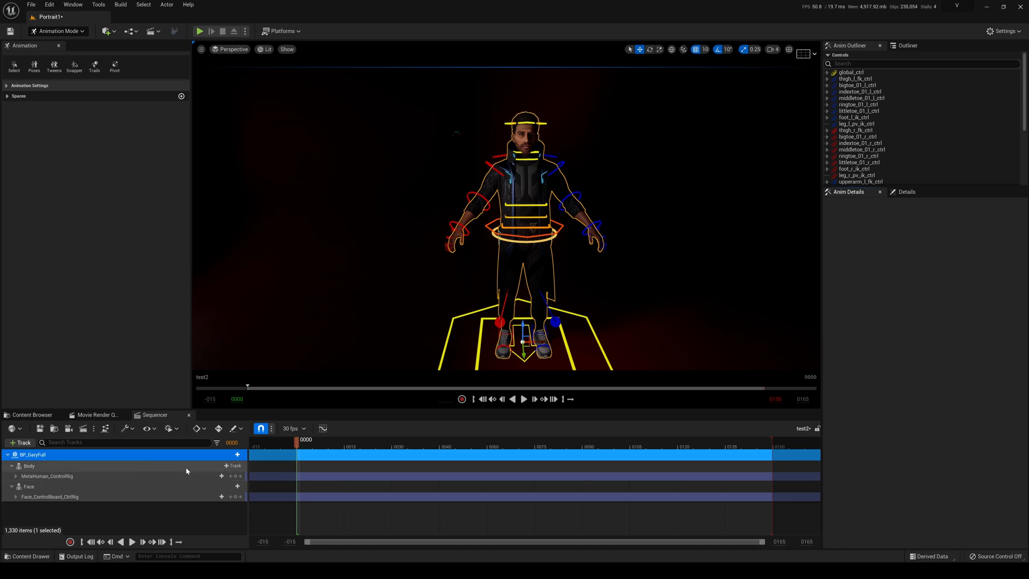
# - Bake GaryFull's Body track to MetaHuman_ControlRig using Create in Options For Baking
pyautogui.rightClick(29, 466)
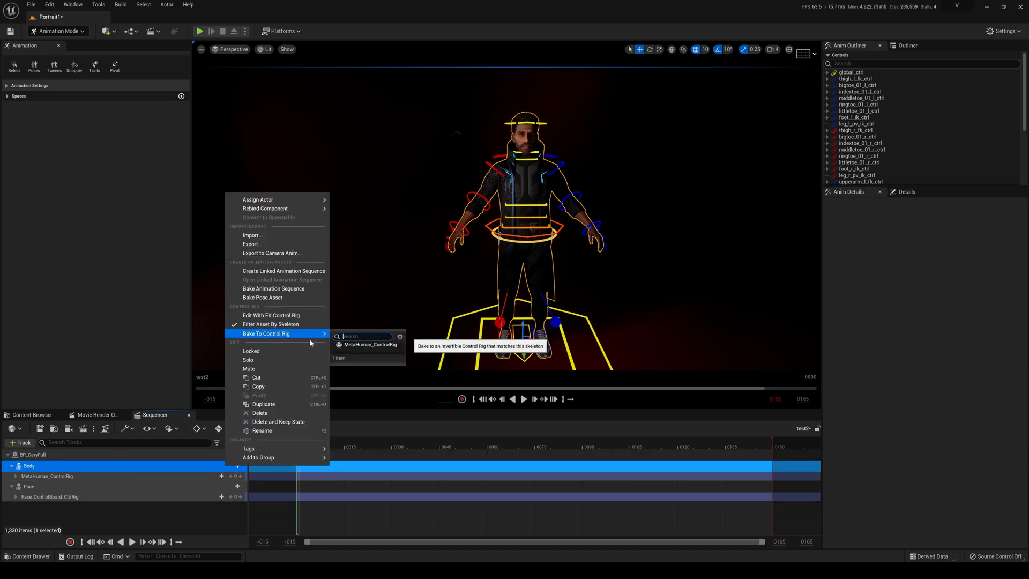
pyautogui.click(370, 344)
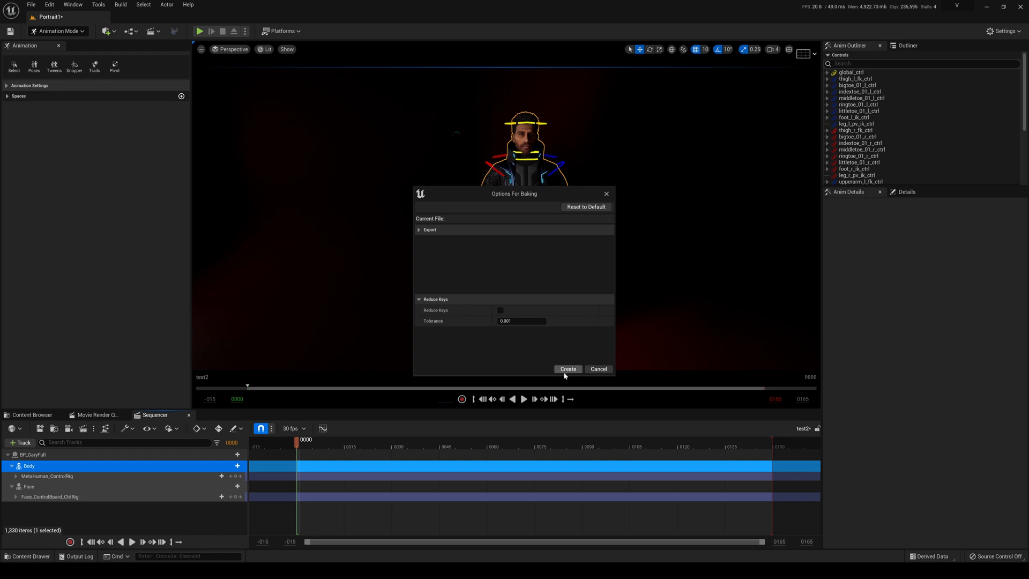
pyautogui.click(567, 368)
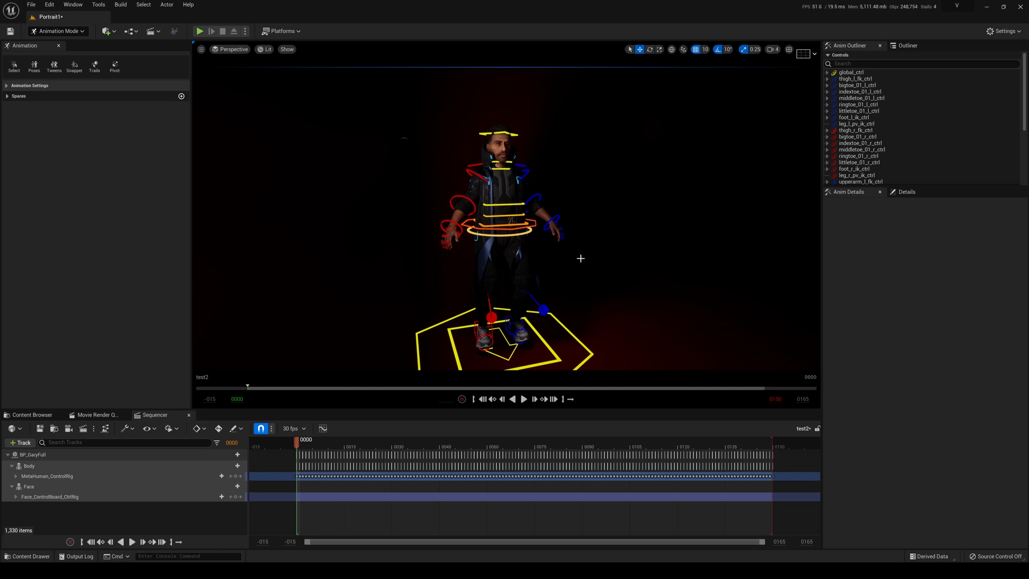
pyautogui.moveTo(548, 205)
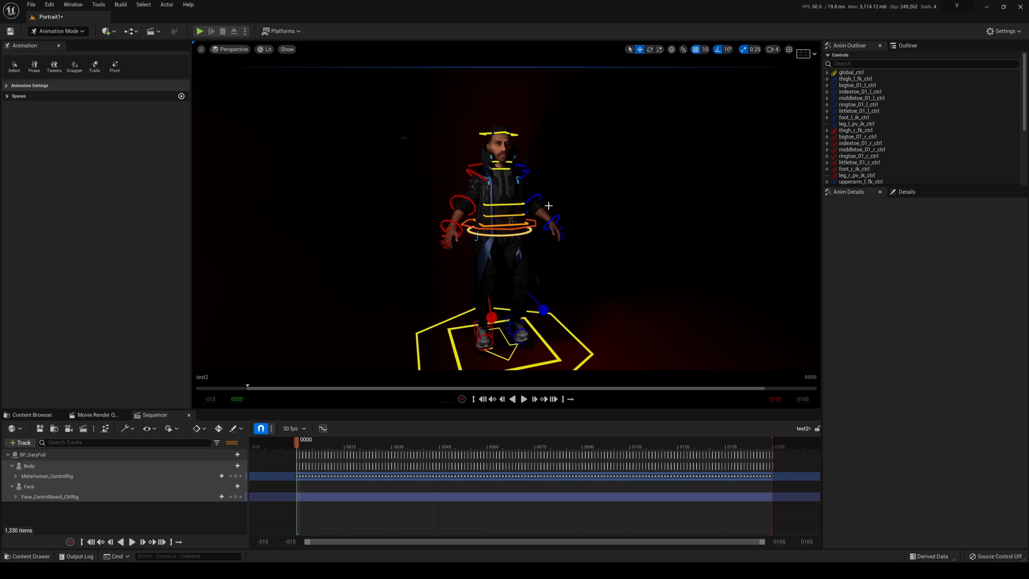
# - Select the GaryFull track and its Body track in the test2 sequence
pyautogui.click(33, 454)
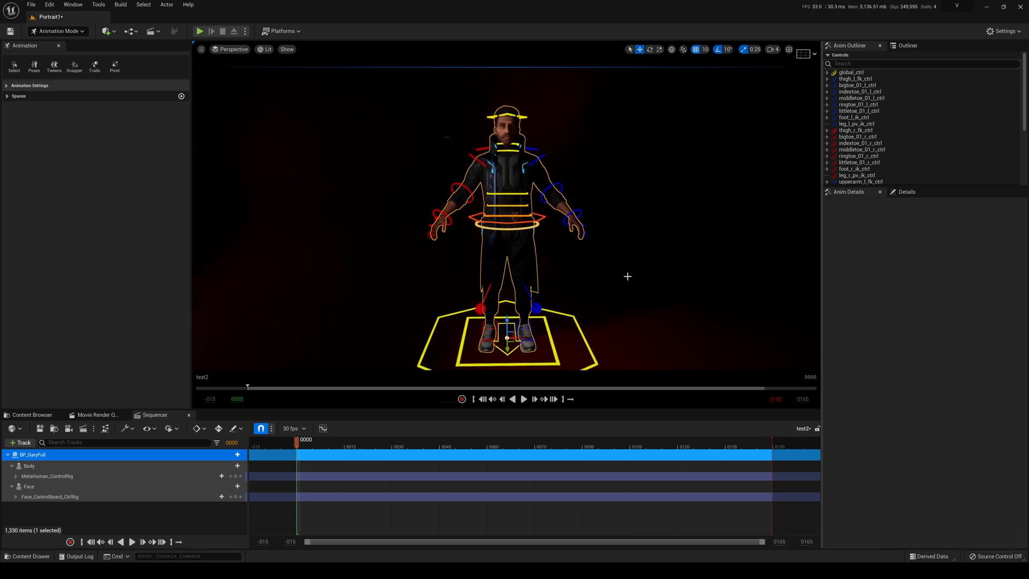
pyautogui.click(46, 476)
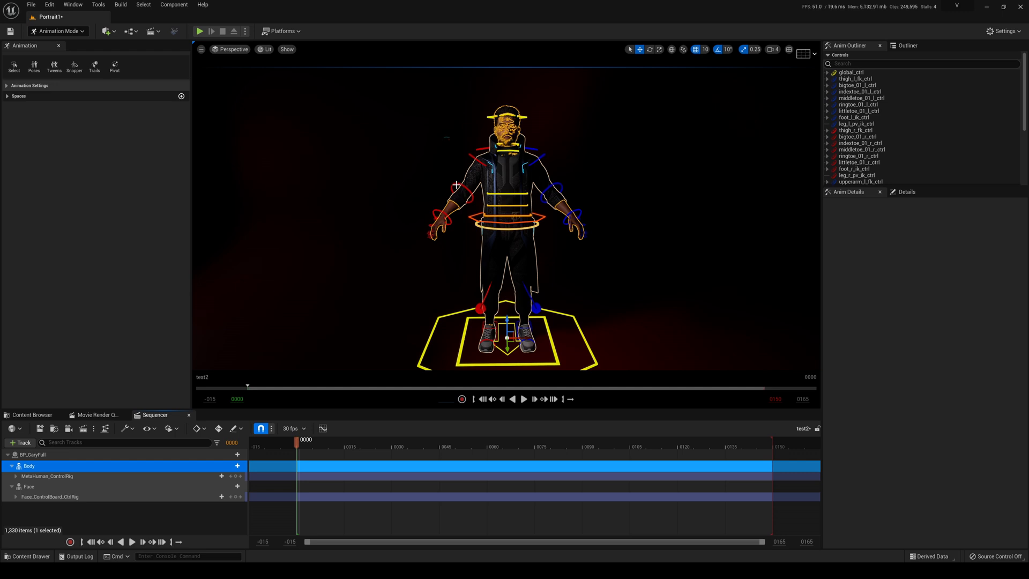
pyautogui.click(459, 178)
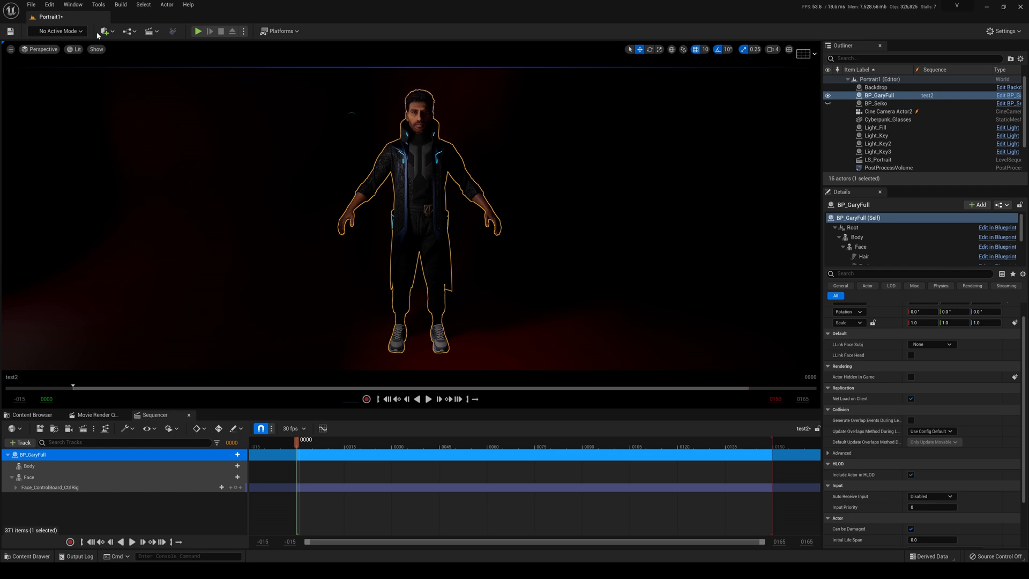
# - Search the Quick Add actor list for 'post' to show PostProcessVolume entries
pyautogui.click(103, 31)
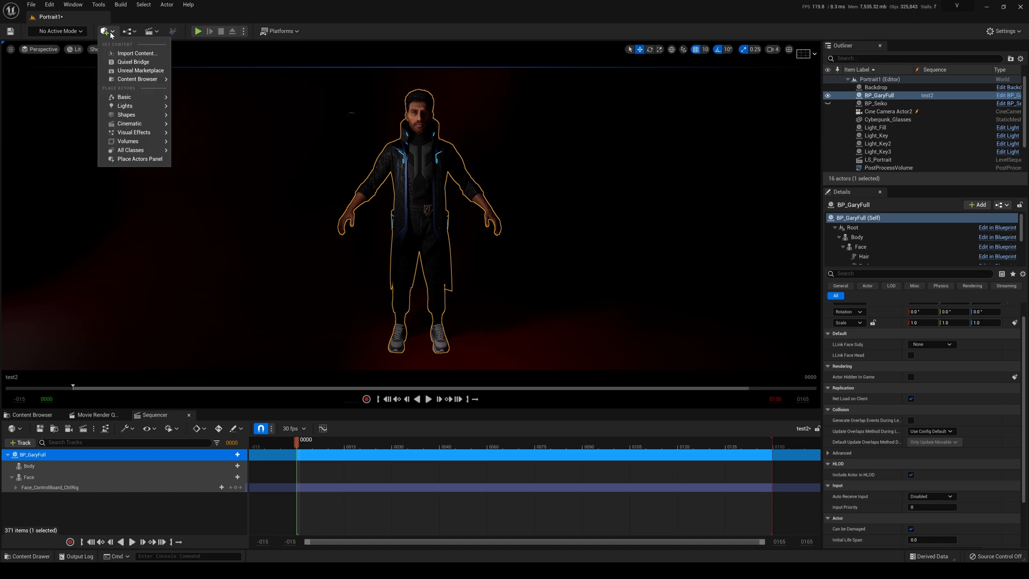
pyautogui.write('post')
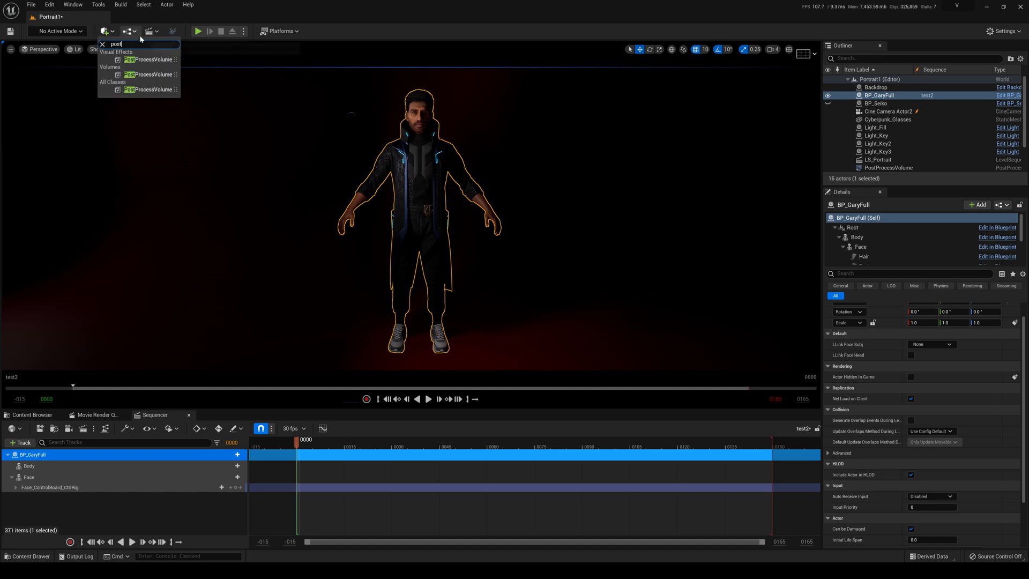